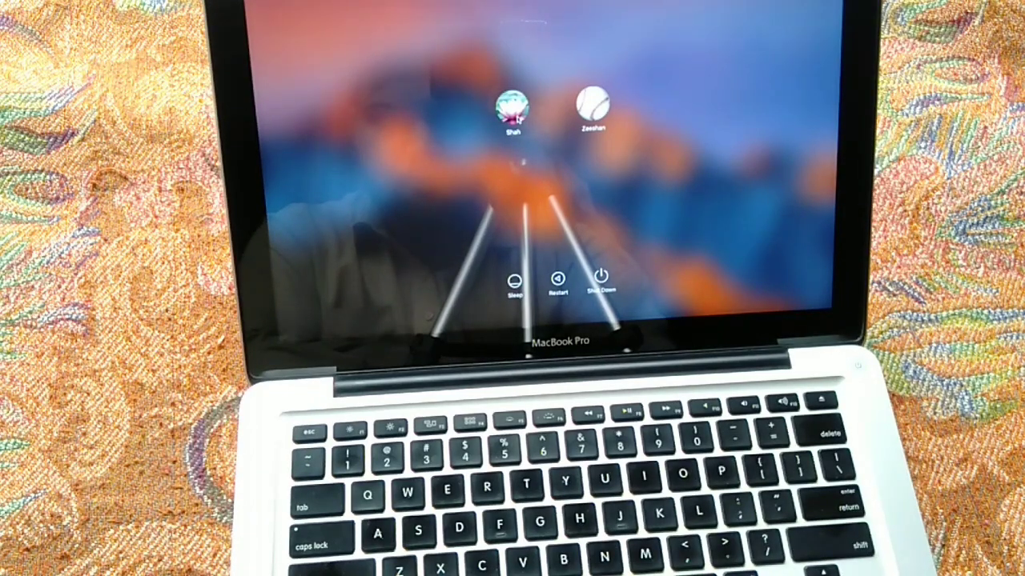
Restart the Mac from the login screen, holding Command+R to boot into macOS Recovery
left_click(509, 108)
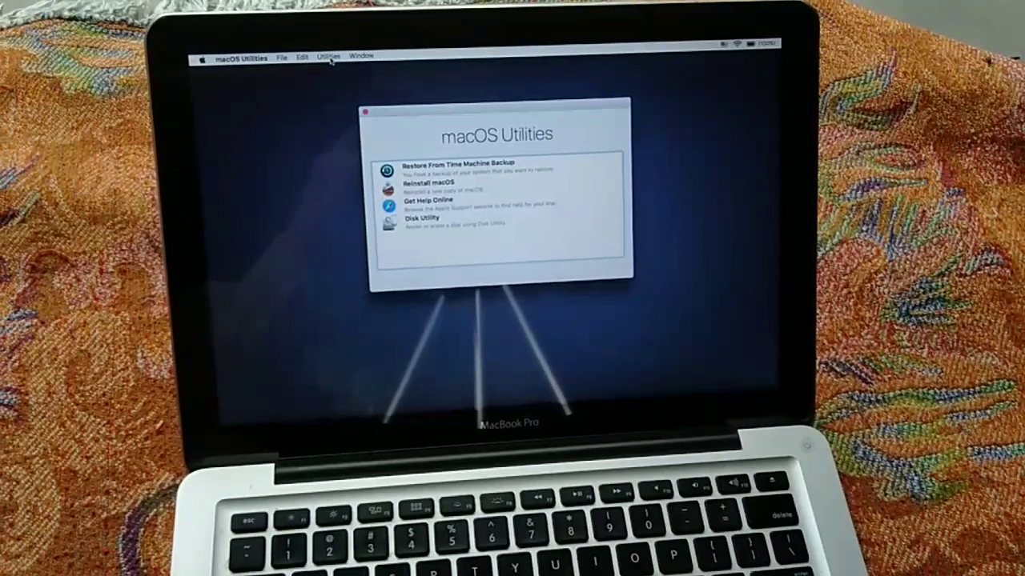
Open the Utilities menu to list Startup Security Utility, Network Utility and Terminal
left_click(327, 57)
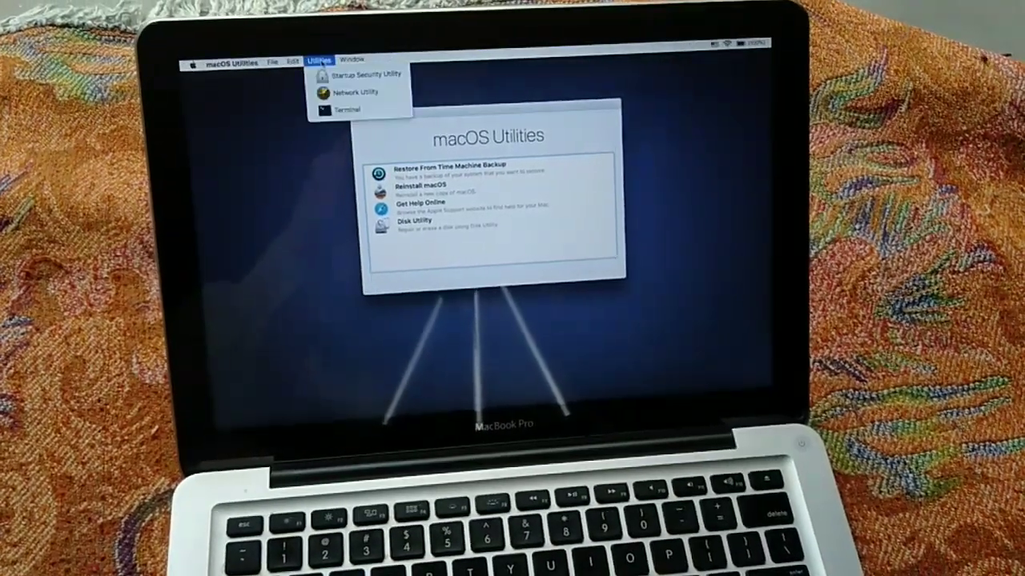